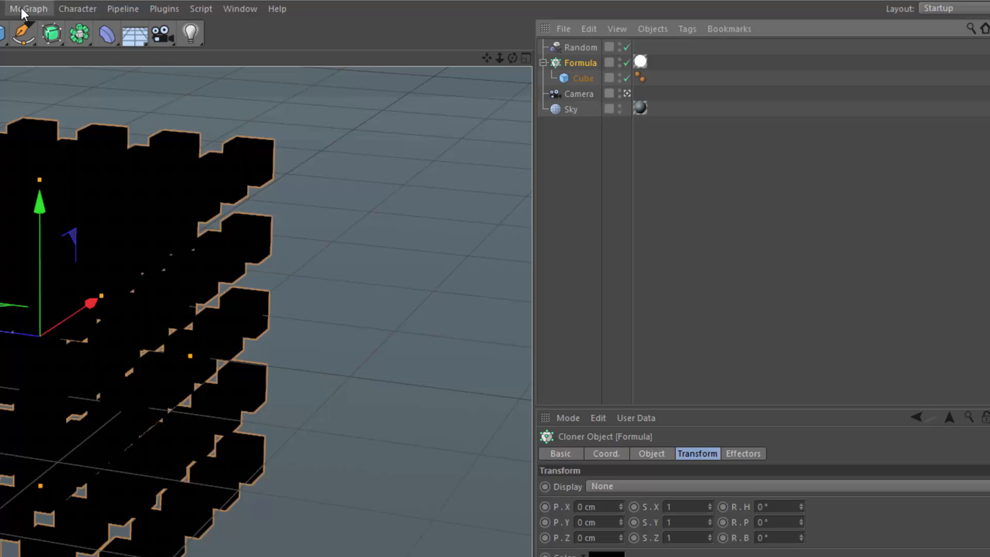
- Add a Python effector from the MoGraph Effector menu to the cube cloner scene
{"action": "left_click", "coordinate": [27, 9]}
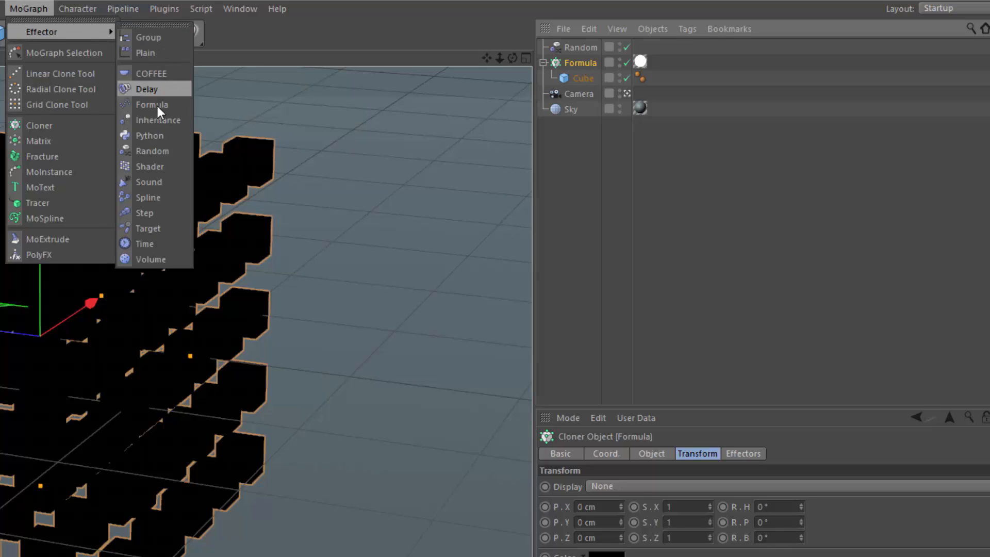
{"action": "left_click", "coordinate": [149, 136]}
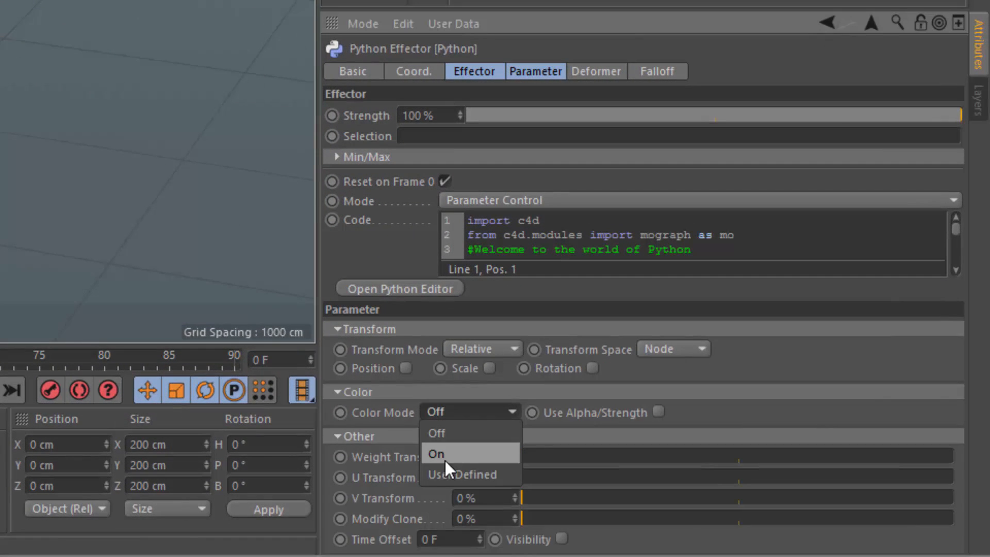
- Switch the Python effector's Color Mode from Off to On
{"action": "left_click", "coordinate": [436, 454]}
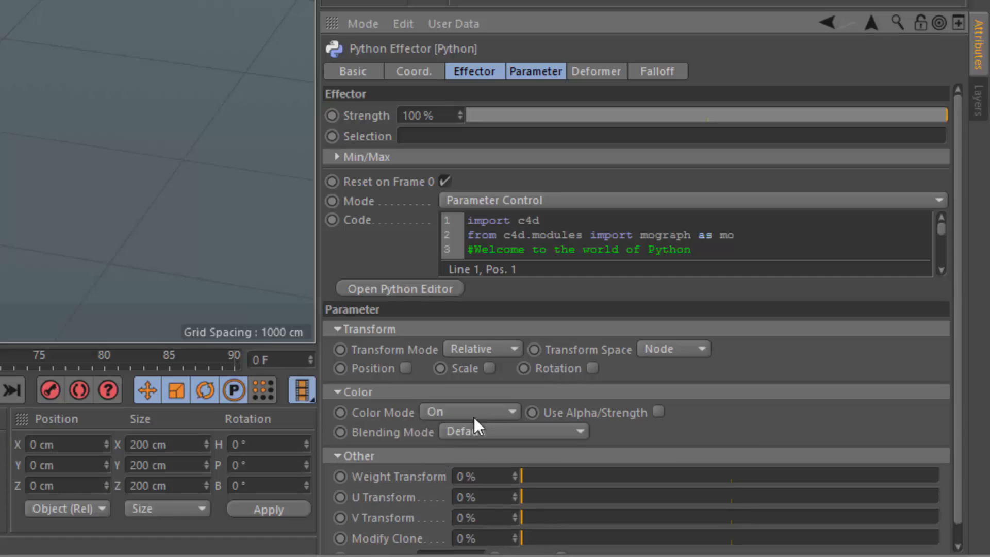
{"action": "left_click", "coordinate": [400, 289]}
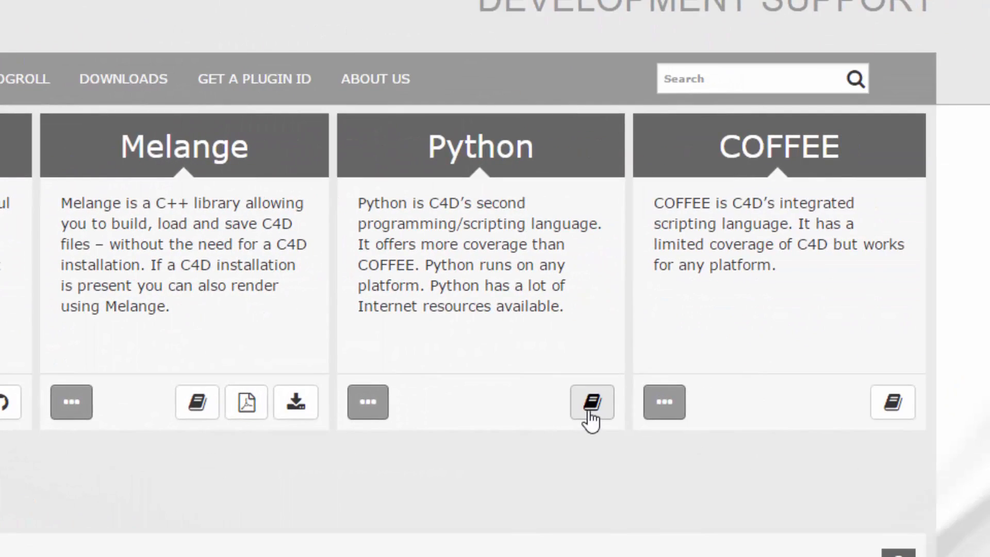
- Navigate the Python SDK docs through c4d.modules and mograph to the MoData reference
{"action": "left_click", "coordinate": [592, 402]}
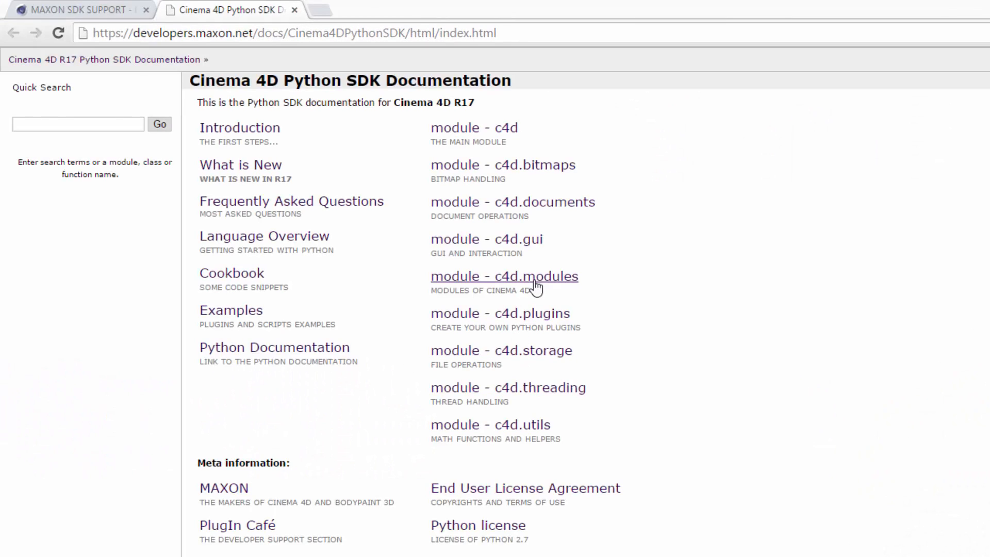
{"action": "left_click", "coordinate": [504, 276]}
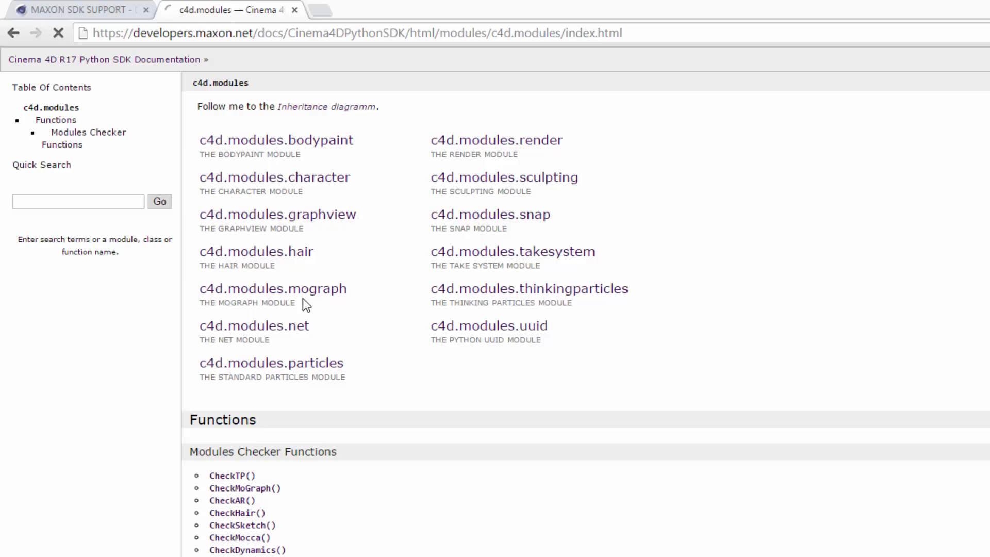
{"action": "left_click", "coordinate": [272, 288]}
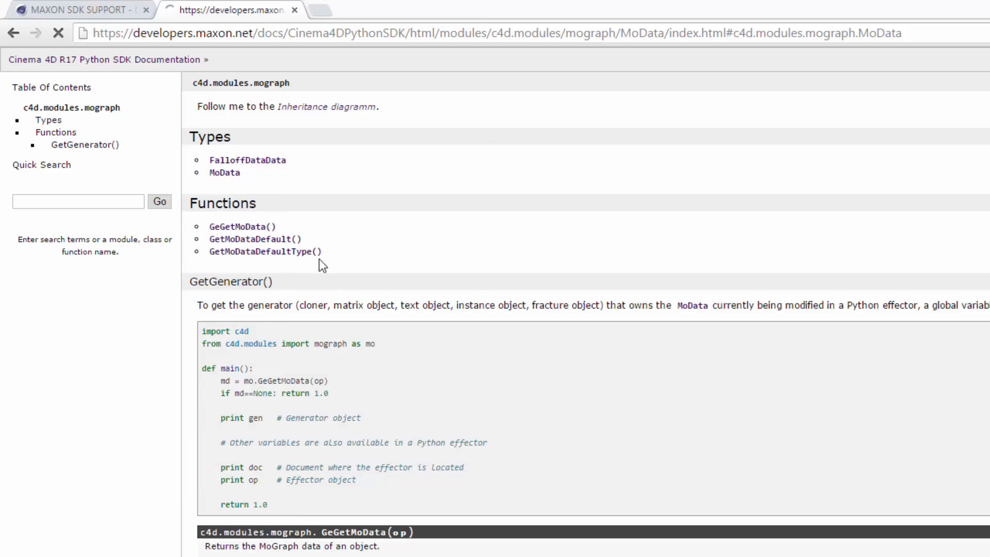
{"action": "left_click", "coordinate": [225, 172]}
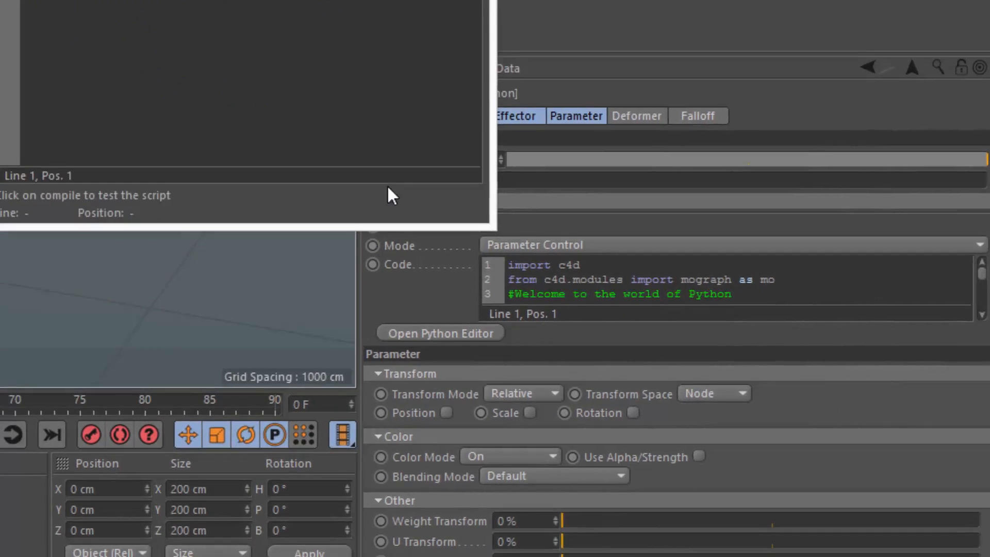
- Replace POSITION with COLOR in ID_MG_BASEEFFECTOR_POSITION so the script targets the color channel
{"action": "left_click", "coordinate": [440, 332]}
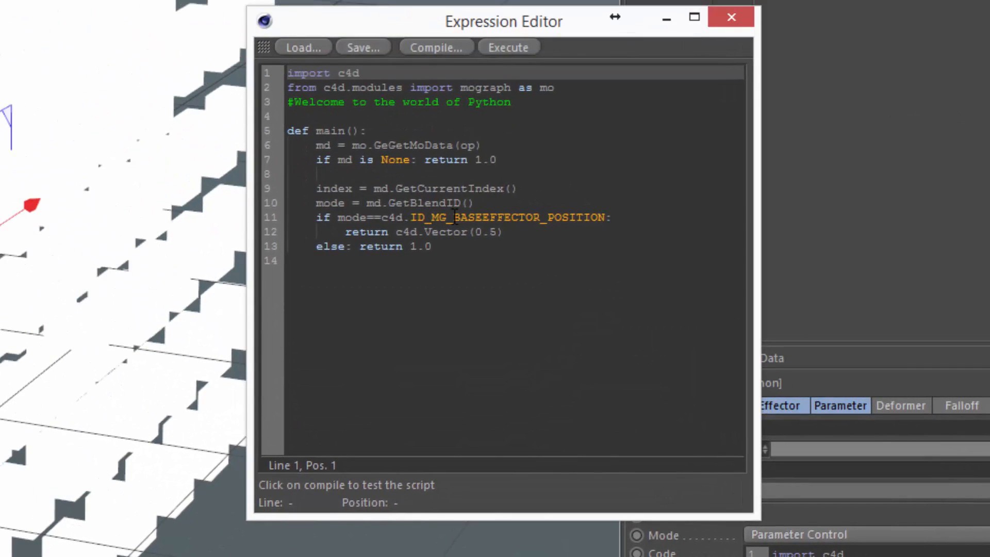
{"action": "double_click", "coordinate": [575, 217]}
{"action": "type", "text": "COLOR"}
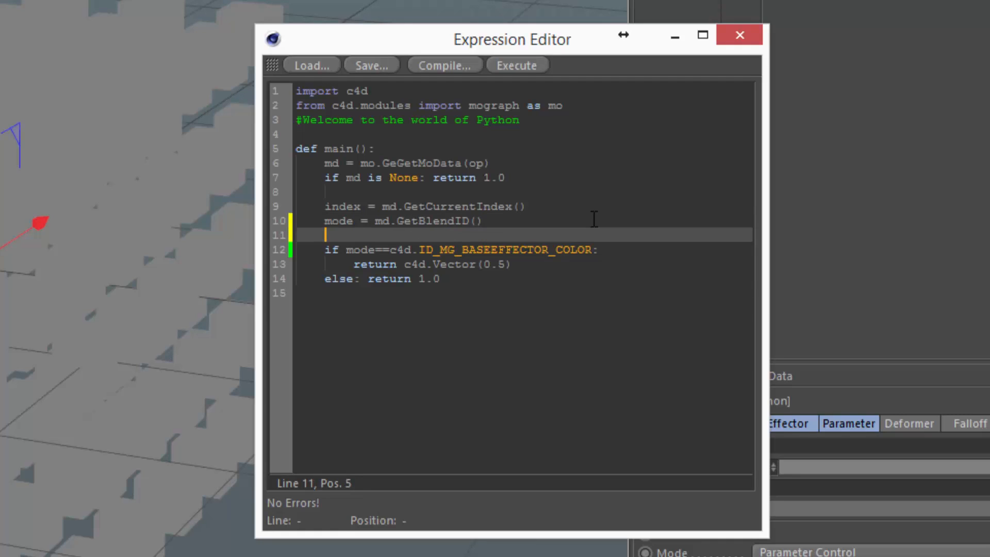
- Add the line uvw = md.GetArray(c4d.MODATA_UVW) on line 11 of the script
{"action": "type", "text": "uvw"}
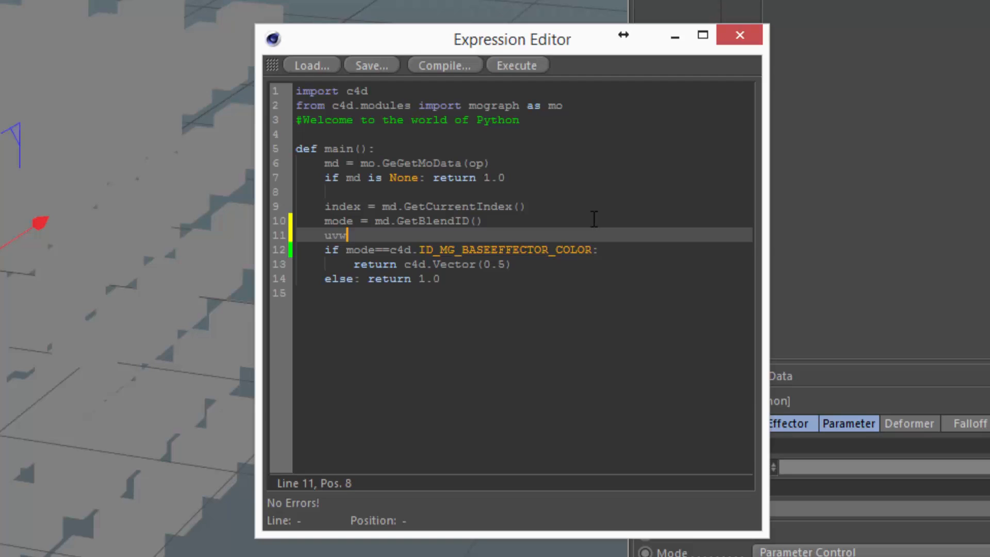
{"action": "type", "text": "= md.Ge"}
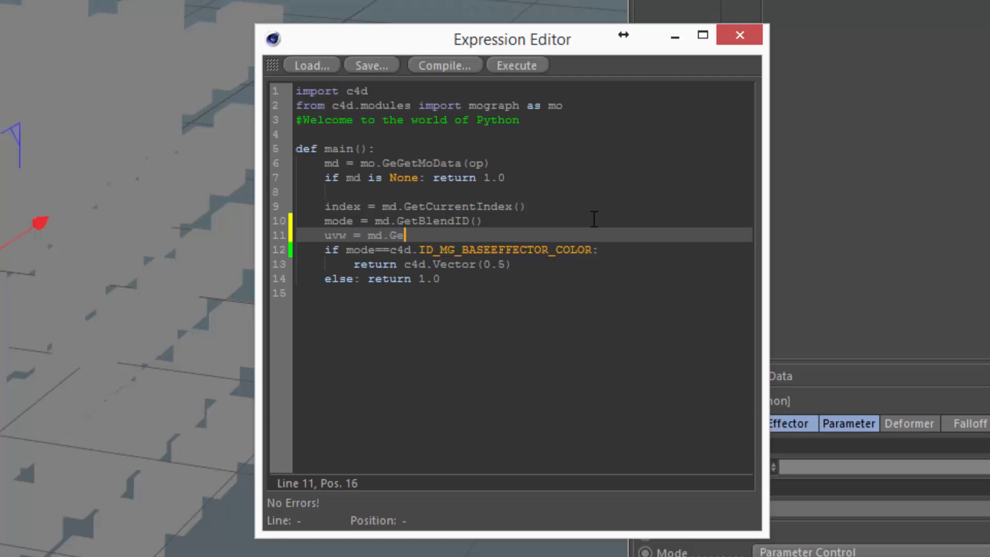
{"action": "type", "text": "tArray"}
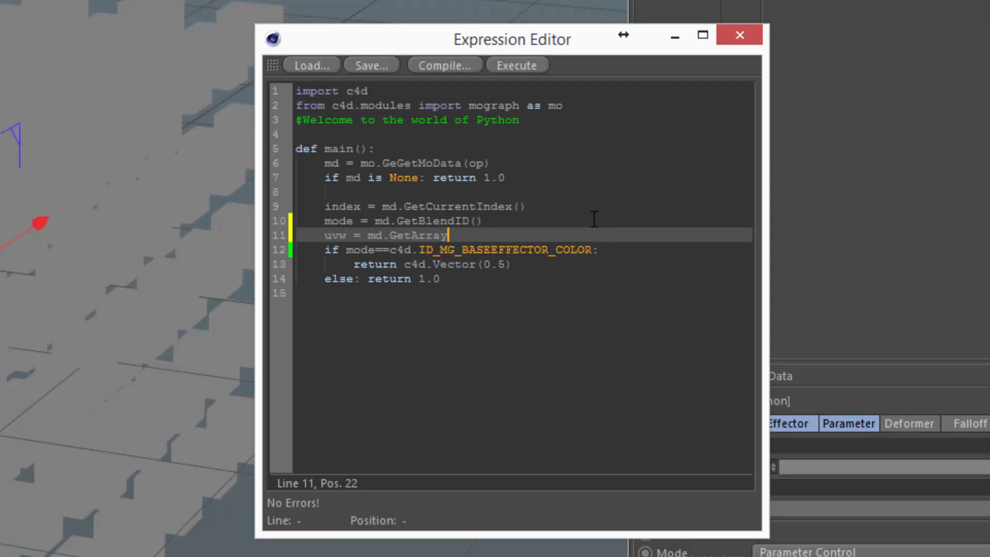
{"action": "type", "text": "(c4d."}
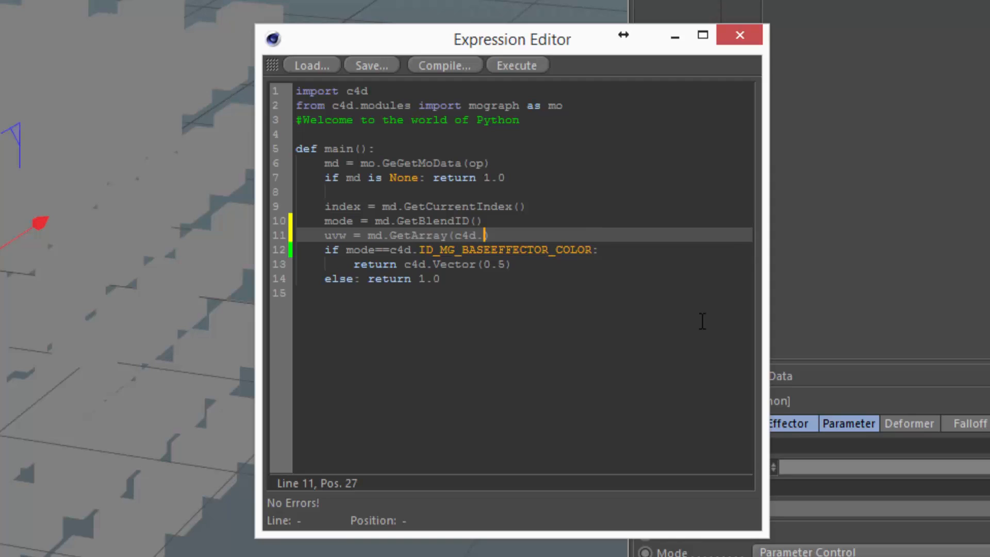
{"action": "type", "text": "MOD"}
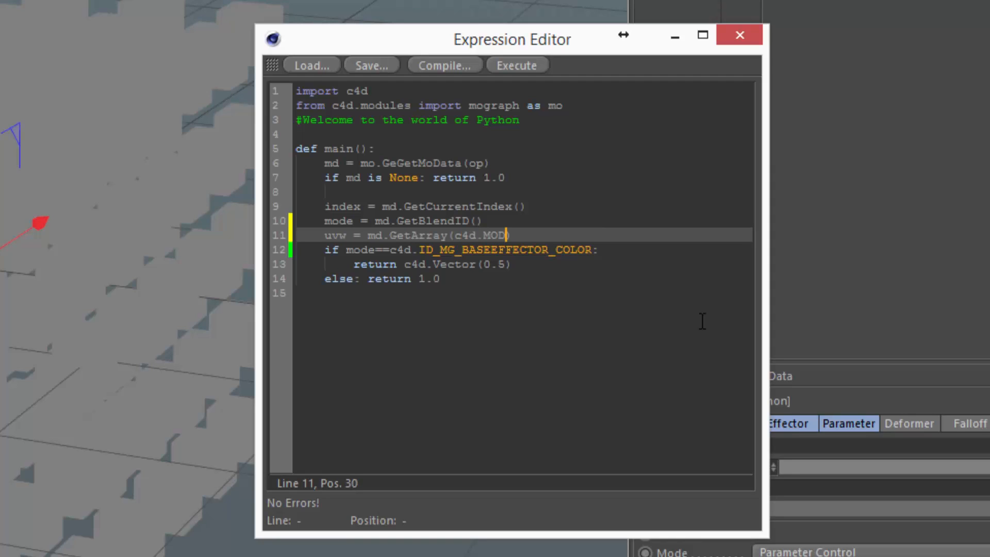
{"action": "type", "text": "ATA_UVW)"}
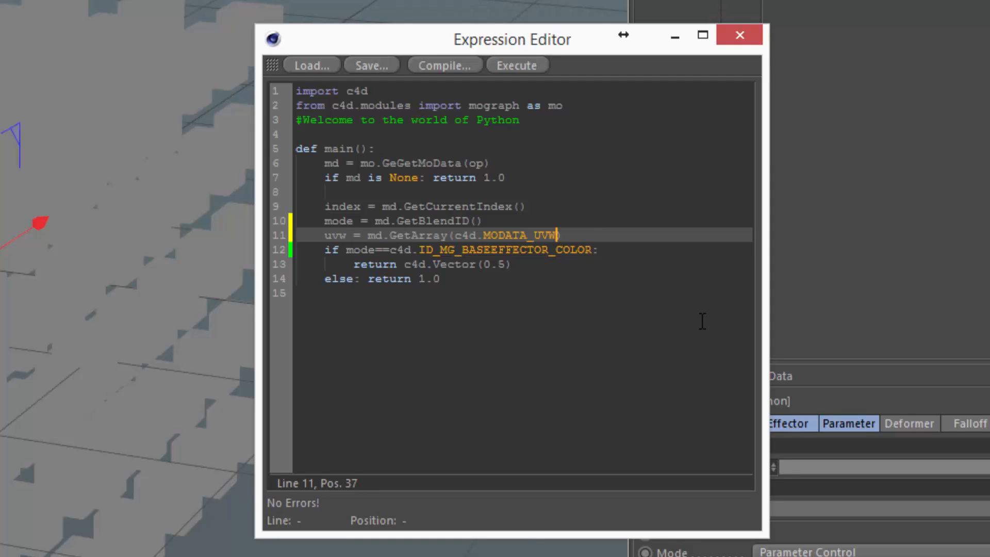
{"action": "mouse_move", "coordinate": [411, 236]}
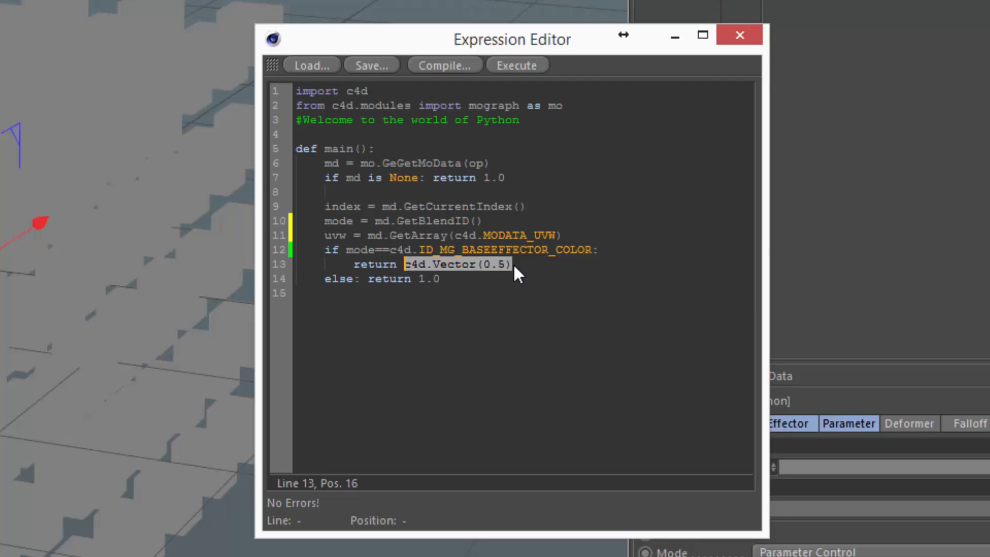
- Replace c4d.Vector(0.5) on line 13 with uvw[index] so each clone gets its UVW color
{"action": "type", "text": "uvw"}
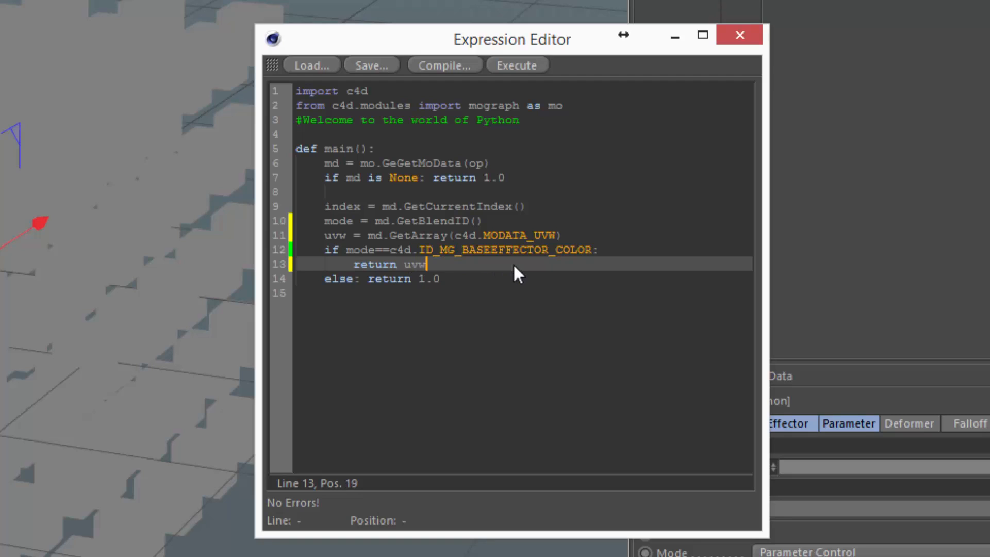
{"action": "type", "text": "[ind"}
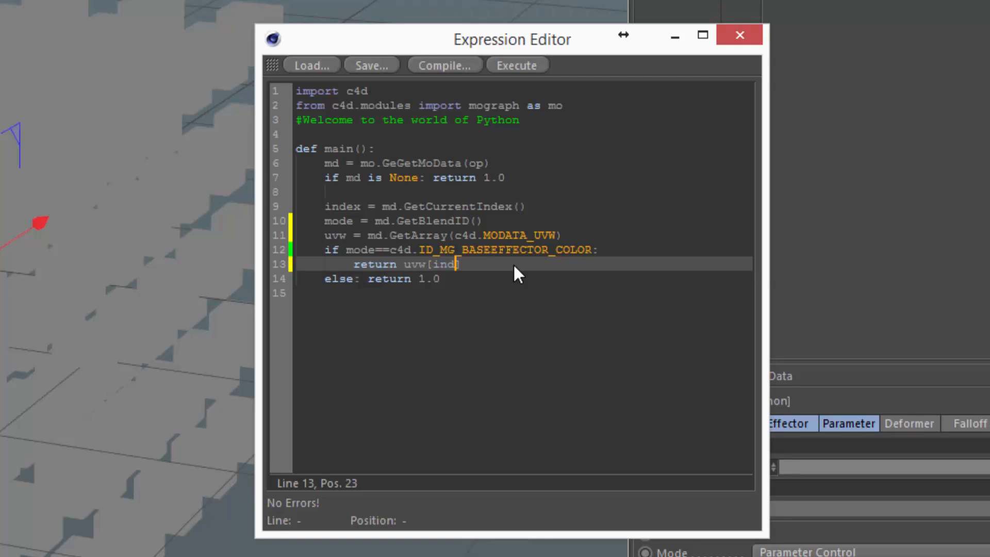
{"action": "type", "text": "ex"}
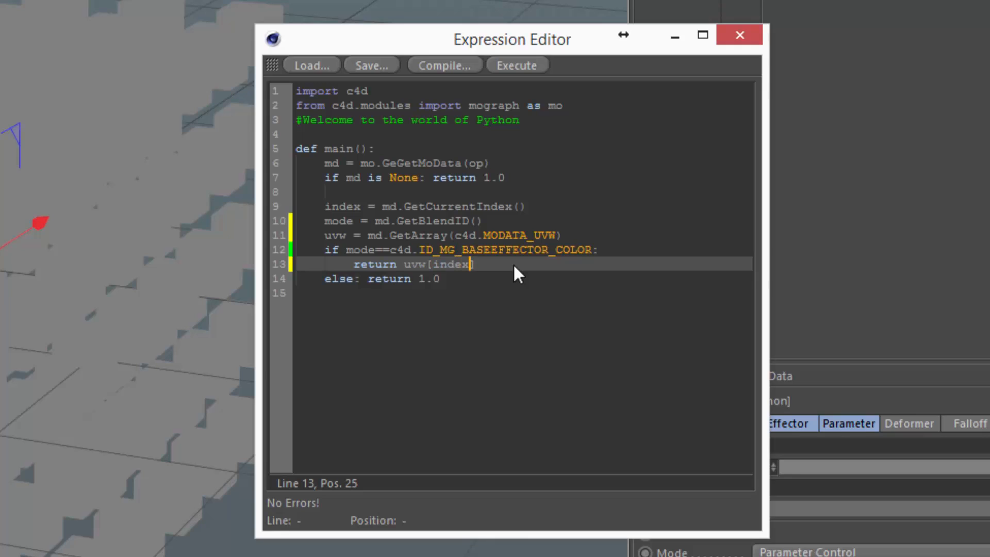
{"action": "type", "text": "]"}
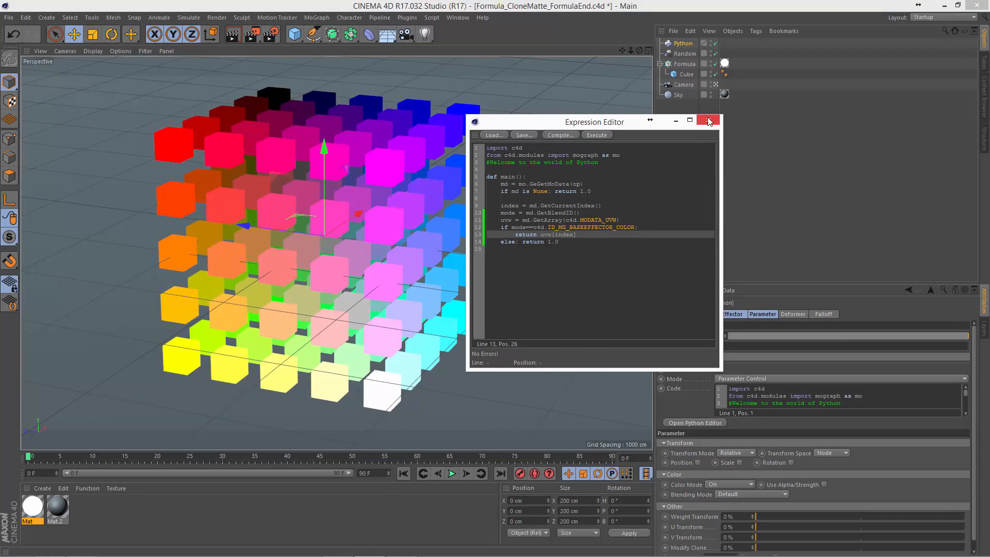
{"action": "mouse_move", "coordinate": [710, 120]}
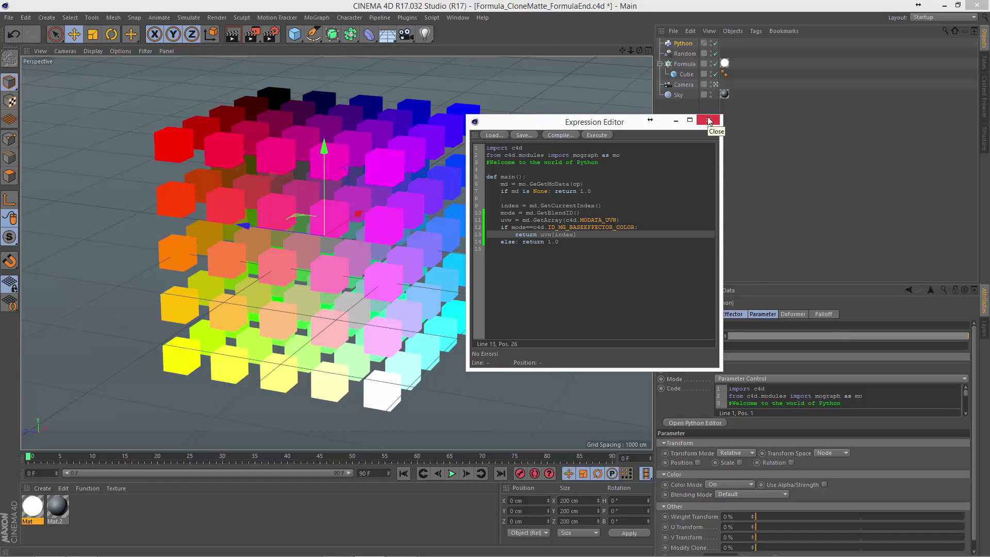
- Close the Expression Editor and rename the Python effector to Matte
{"action": "left_click", "coordinate": [707, 120]}
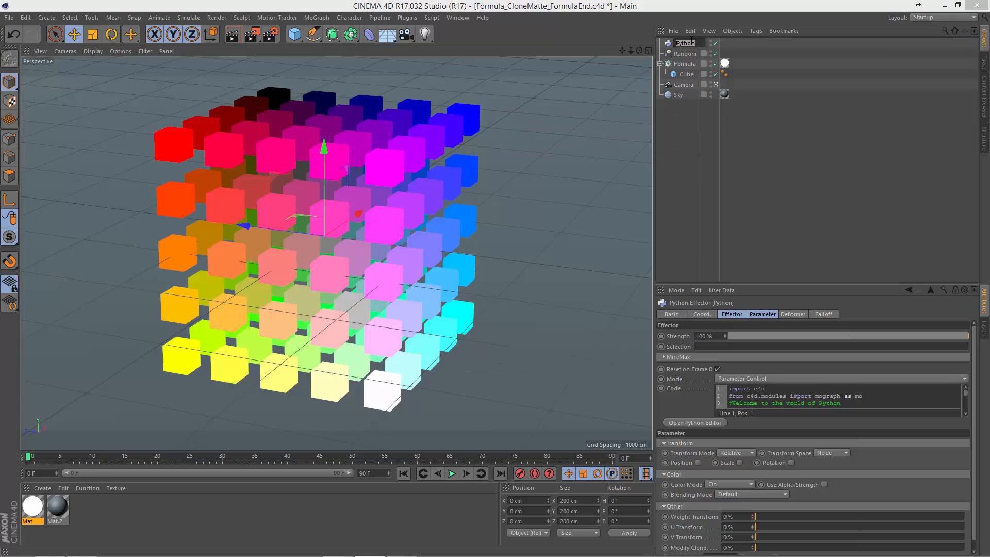
{"action": "type", "text": "Matte"}
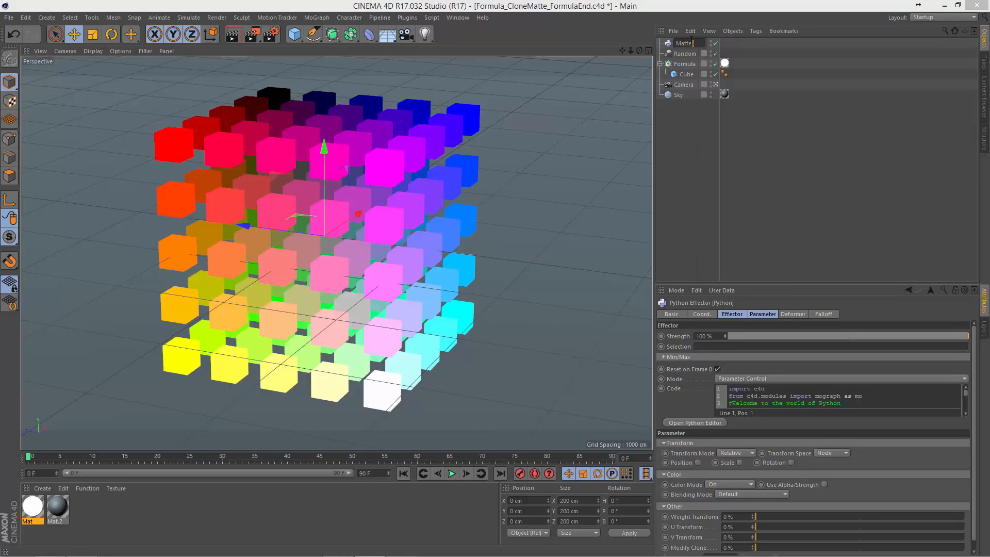